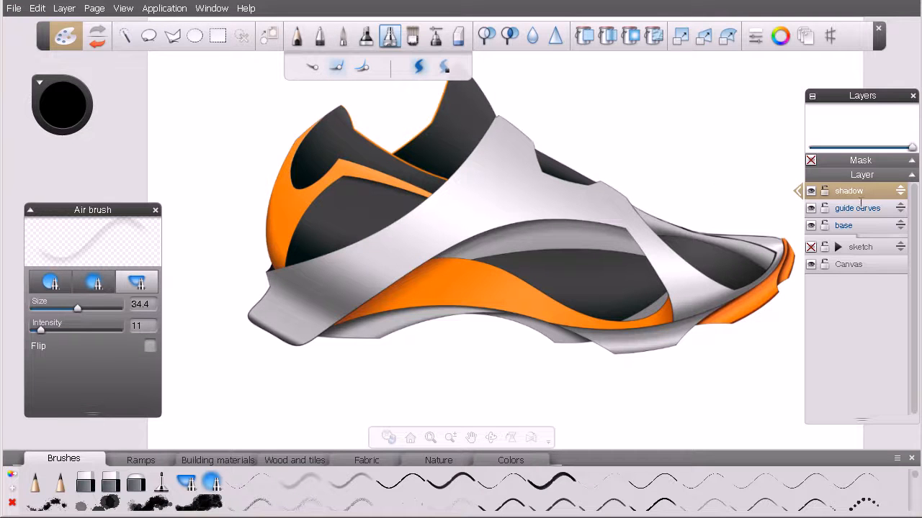
Make the guide curves layer active and switch to the Select Curve tool
click(858, 208)
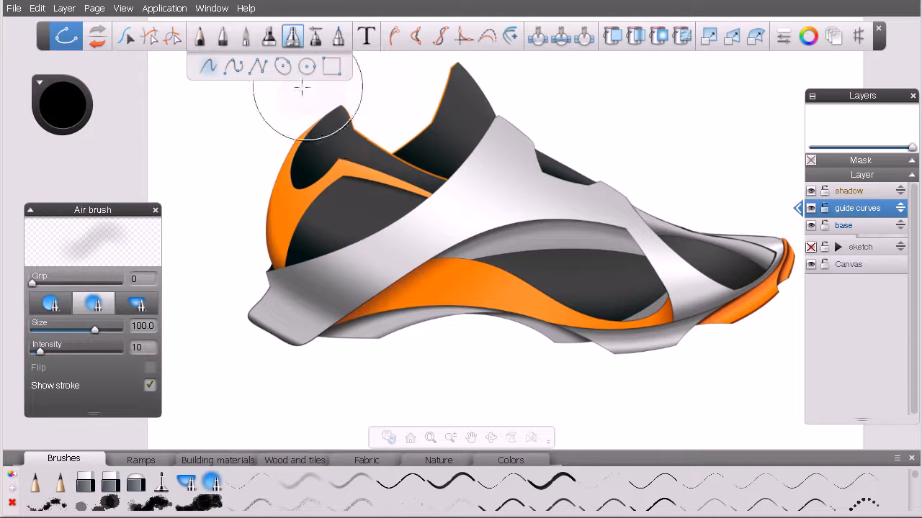
click(127, 38)
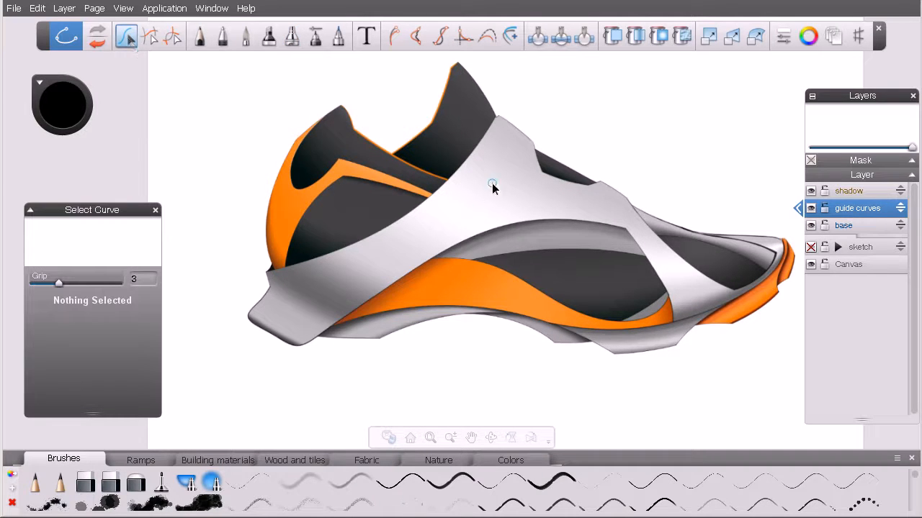
mouse_move(409, 225)
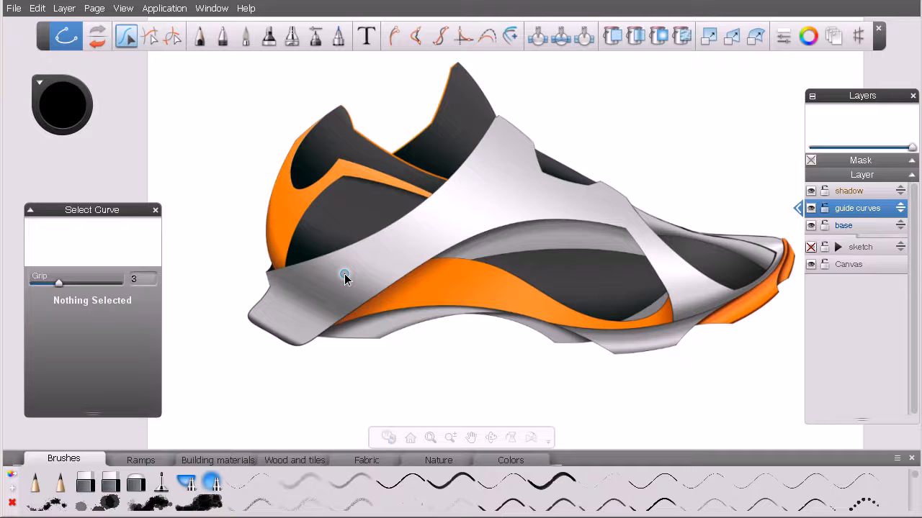
mouse_move(304, 292)
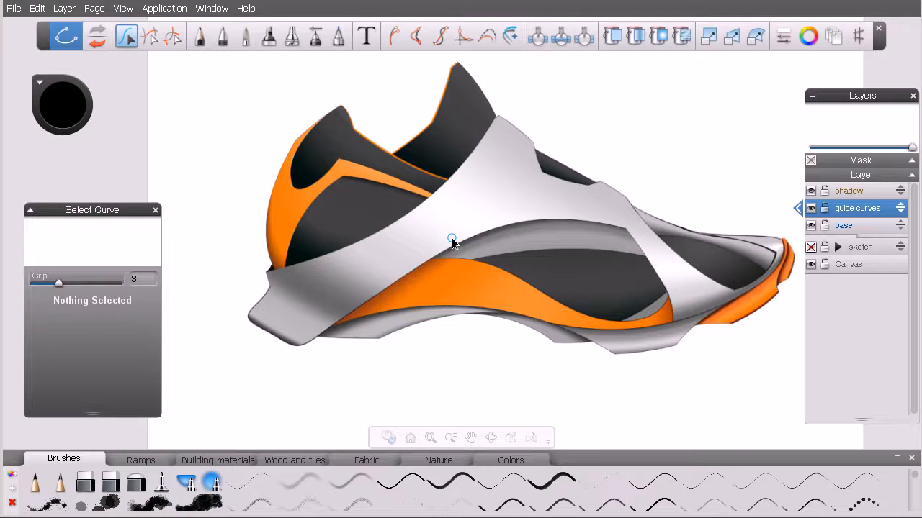
click(224, 36)
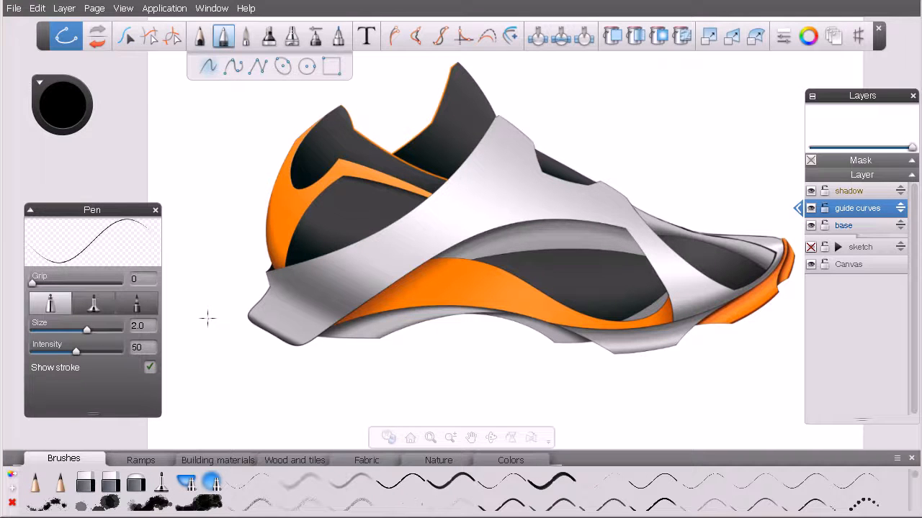
drag(259, 407, 334, 385)
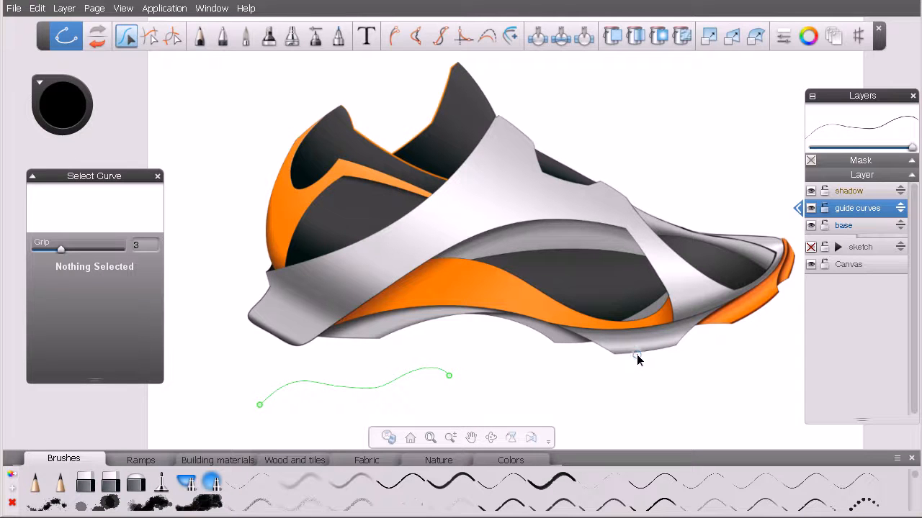
mouse_move(343, 201)
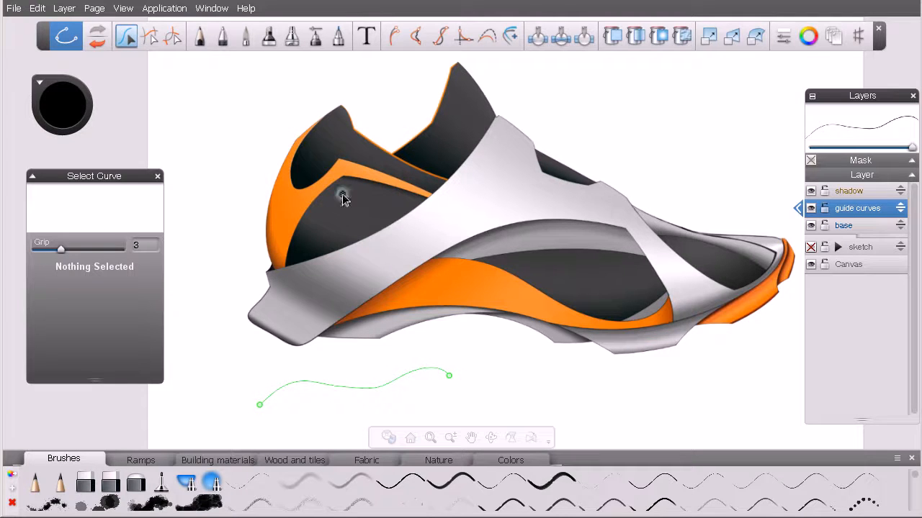
click(224, 36)
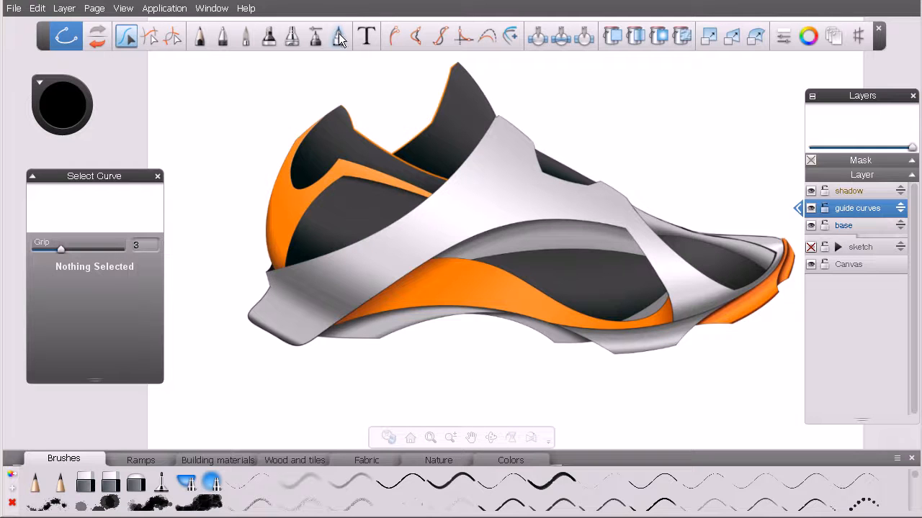
Draw a guide curve tracing the white wrap piece's upper edge toward its peak
click(336, 36)
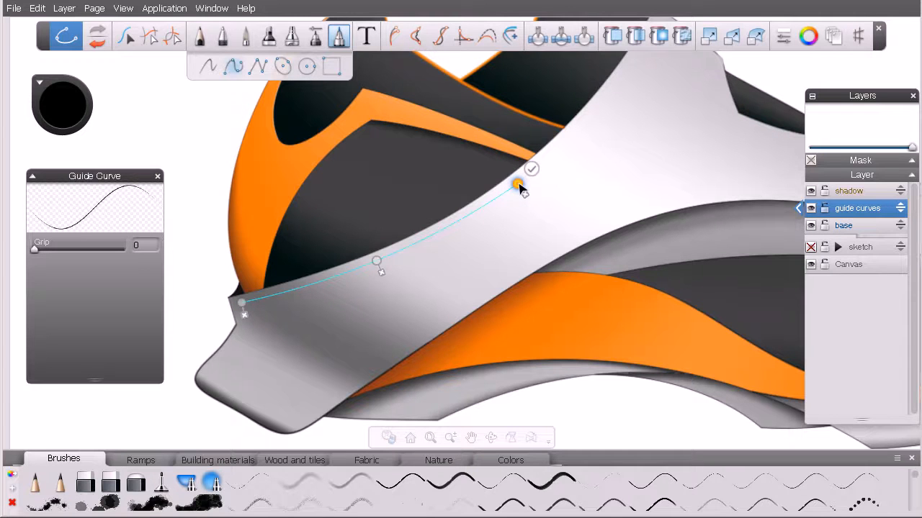
drag(517, 184, 603, 101)
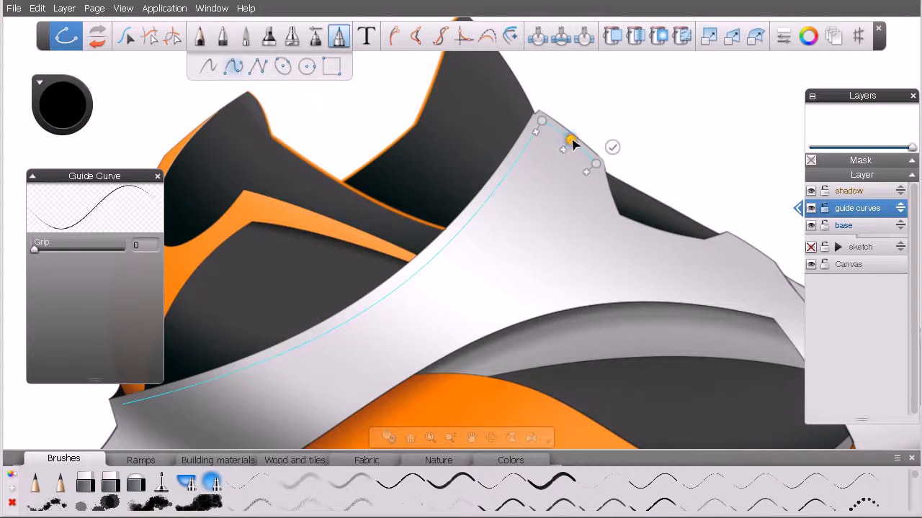
Extend the guide curve from the peak, around the notch and lower edge, to the front tip
click(612, 148)
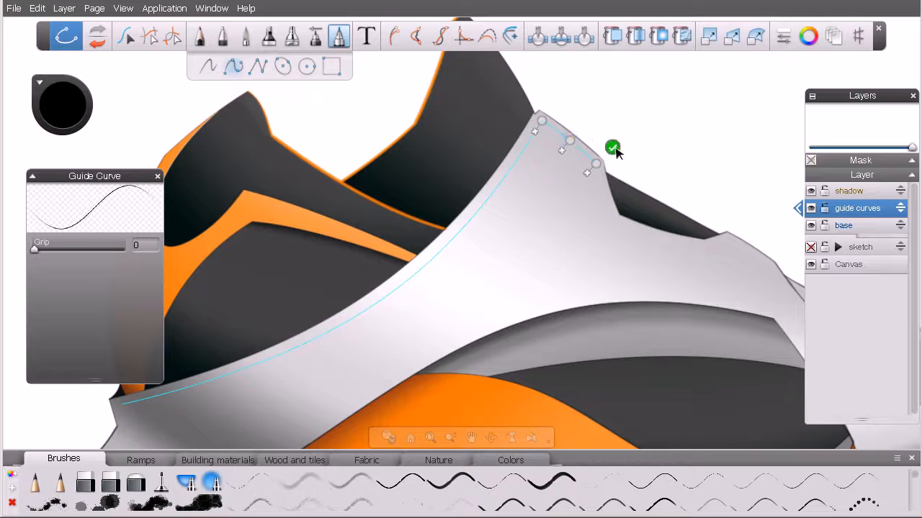
click(612, 147)
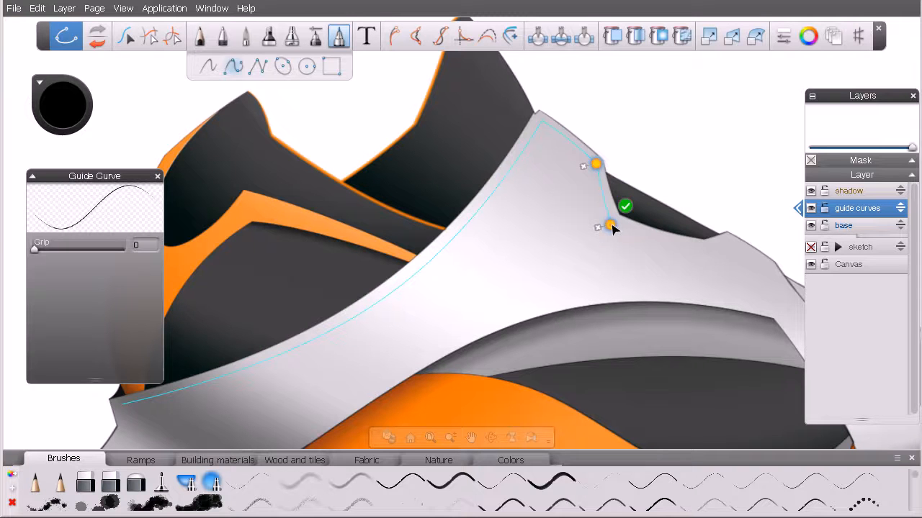
drag(610, 226, 605, 193)
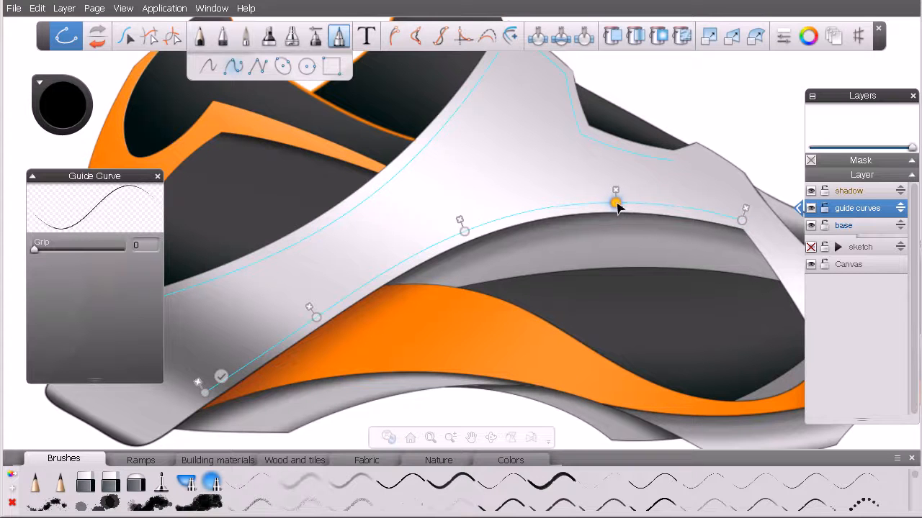
drag(616, 209, 559, 288)
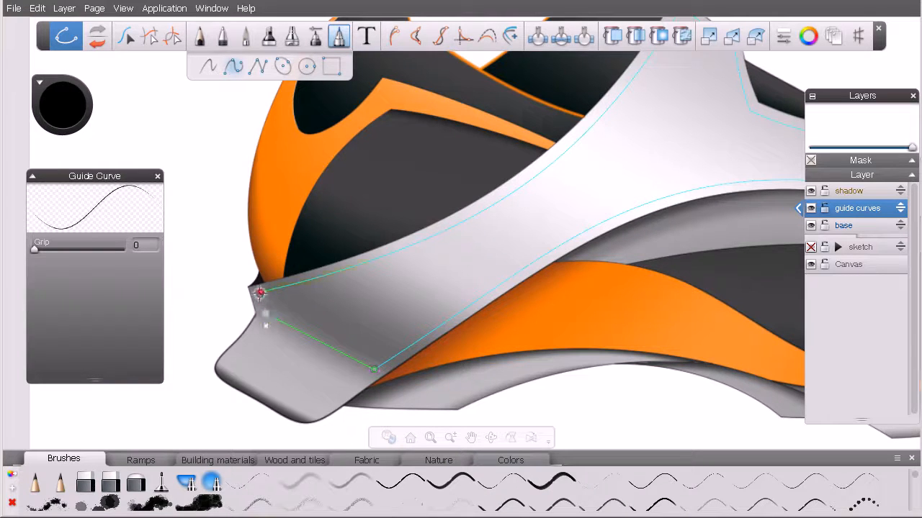
drag(265, 314, 263, 317)
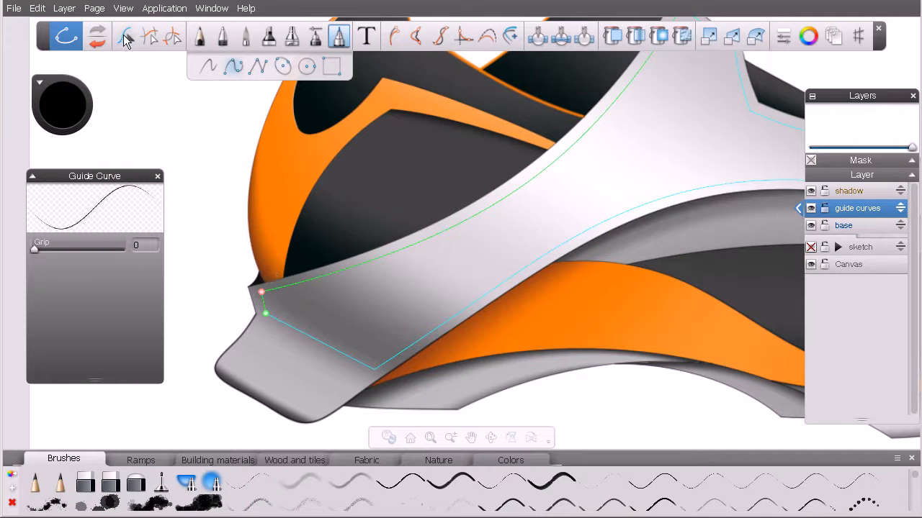
Select the guide curve and reposition its point at the wrap's front tip
click(124, 36)
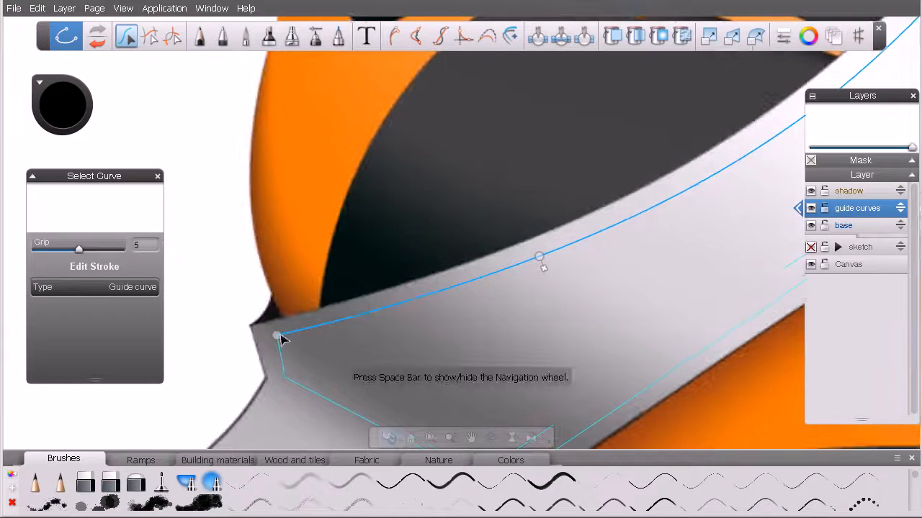
click(266, 337)
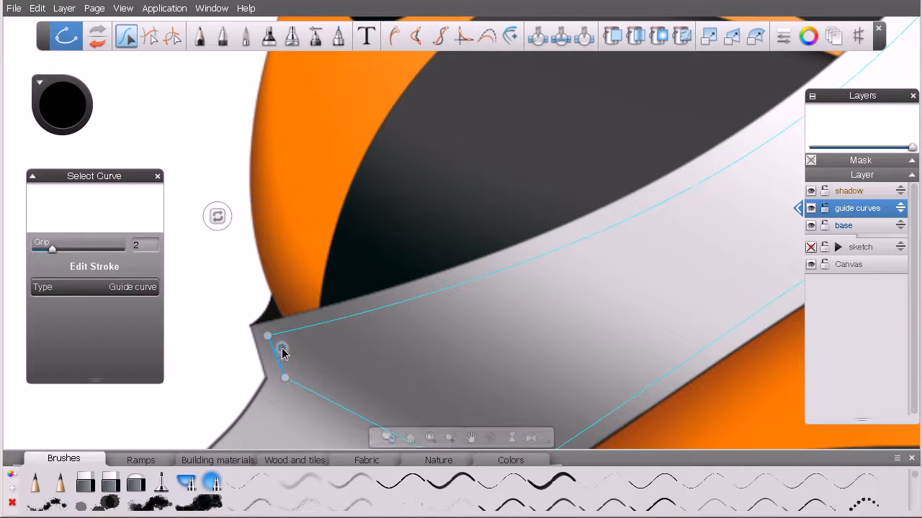
drag(282, 352, 247, 321)
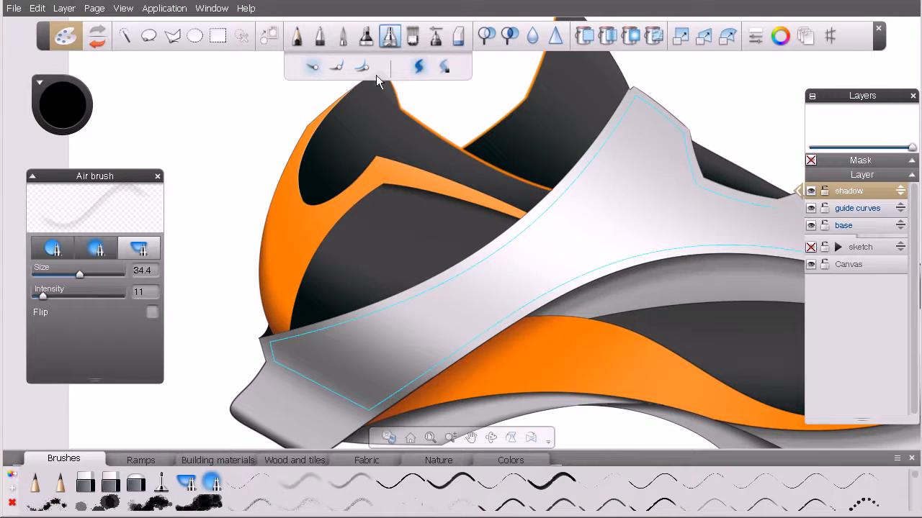
Give the airbrush a medium tip, size about 42, and intensity about 41
click(52, 247)
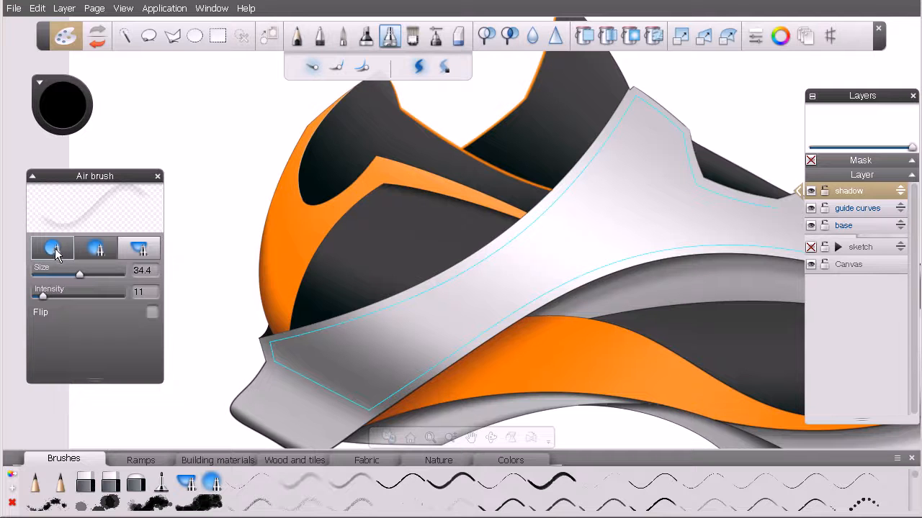
mouse_move(52, 249)
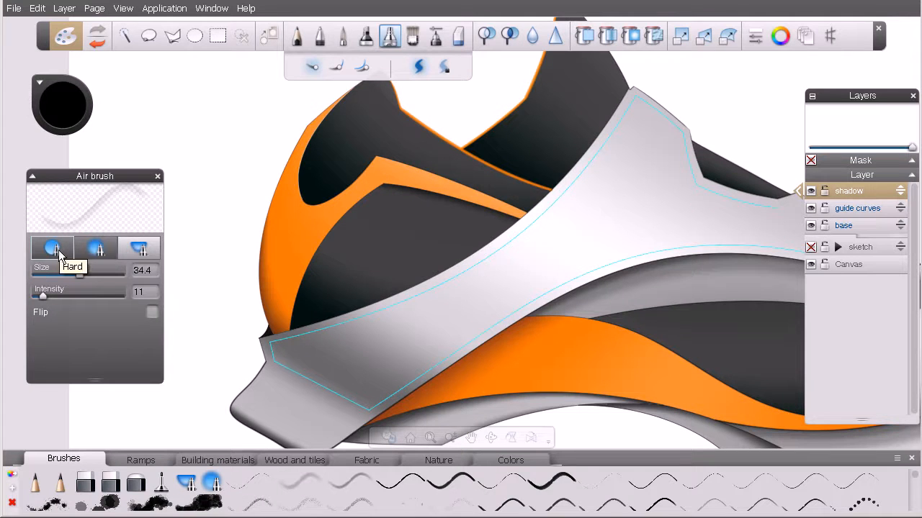
click(139, 248)
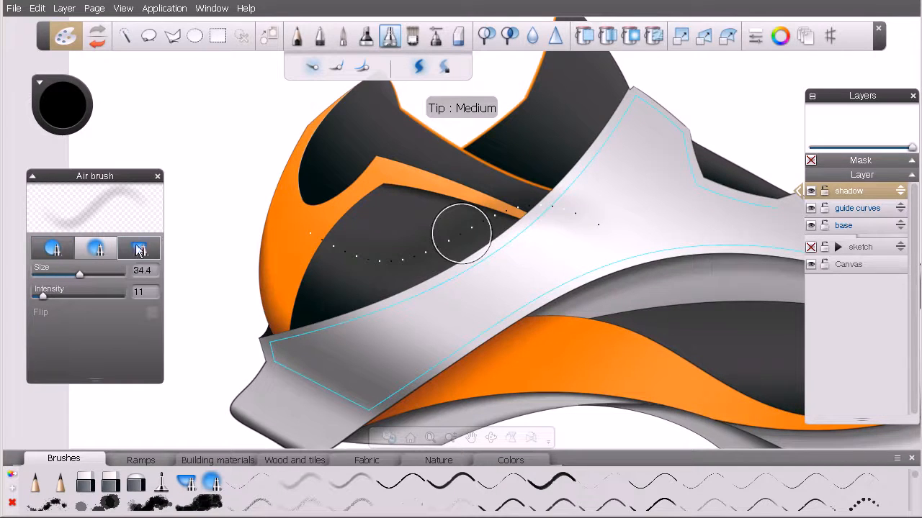
mouse_move(139, 247)
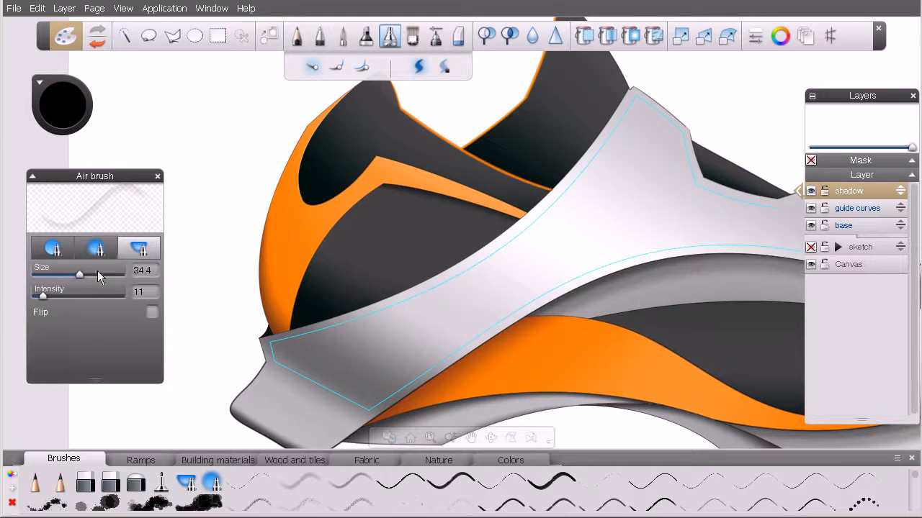
drag(79, 274, 83, 275)
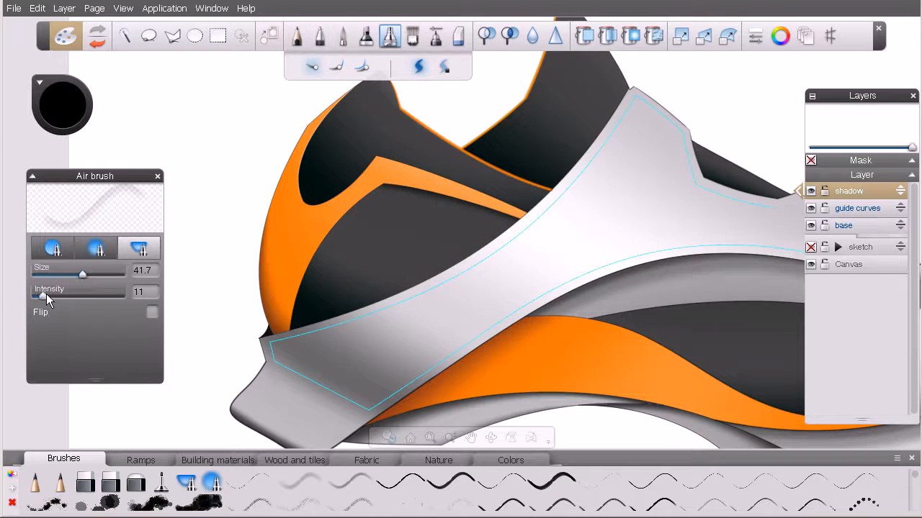
drag(43, 296, 65, 296)
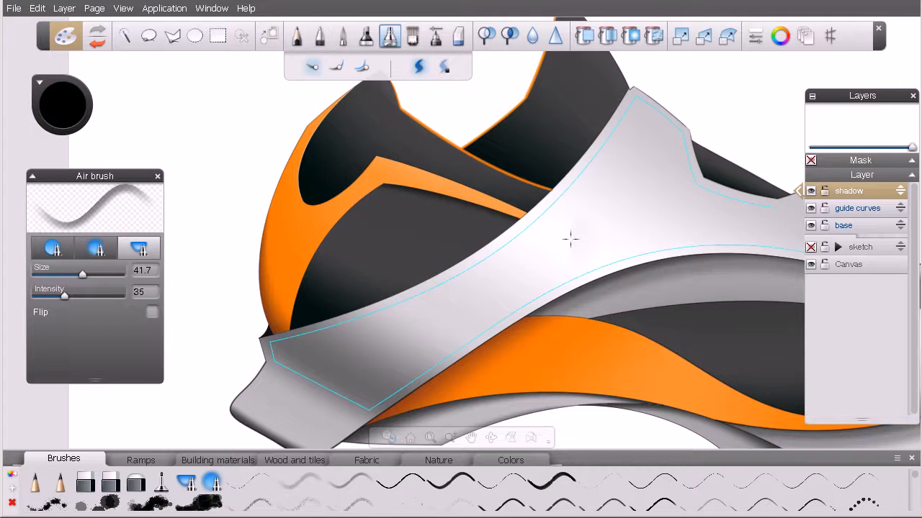
drag(64, 295, 117, 296)
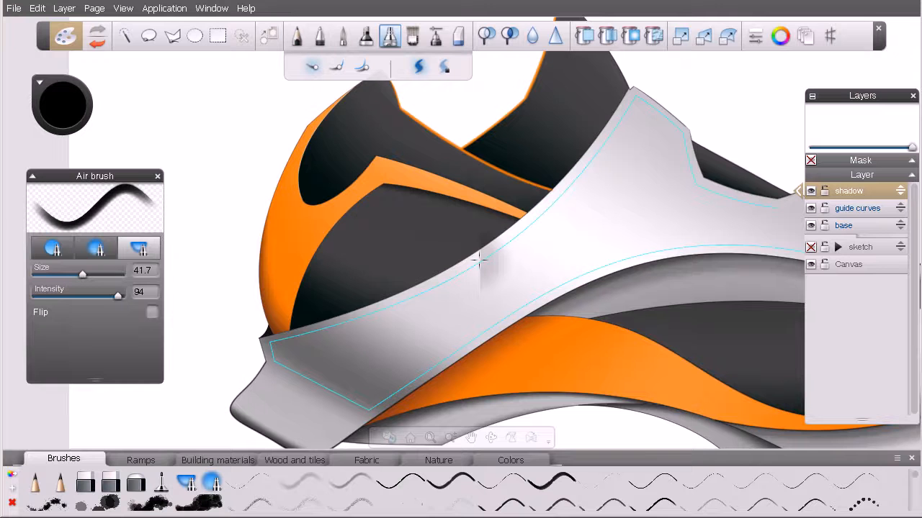
drag(117, 296, 69, 296)
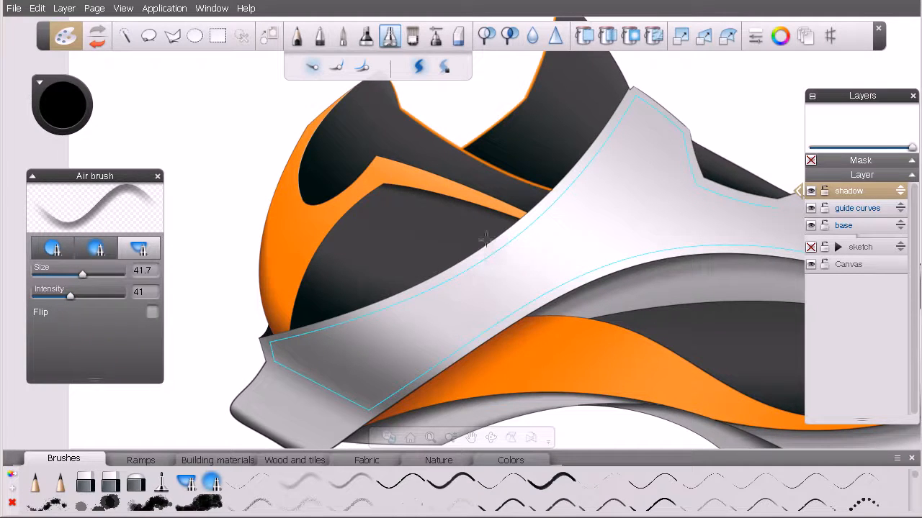
mouse_move(294, 122)
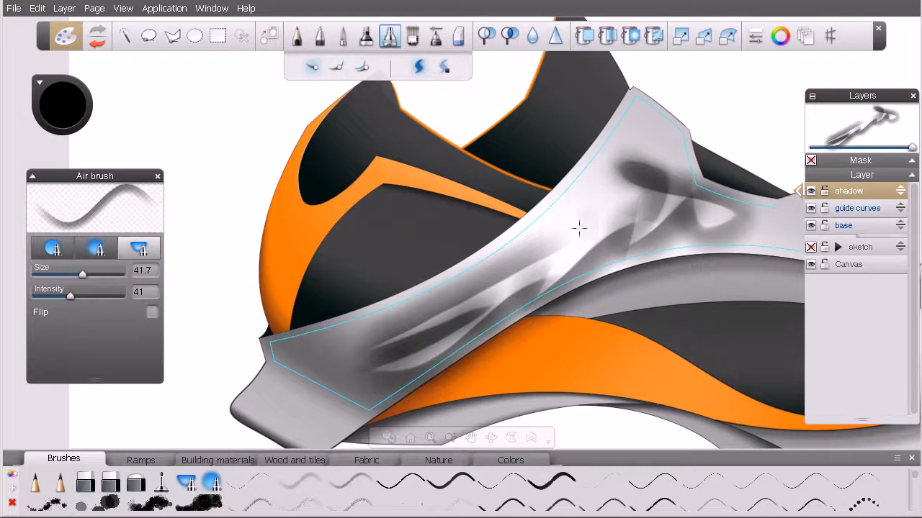
Drag a stroke across the wrap piece along its upper guide curve
drag(580, 229, 500, 268)
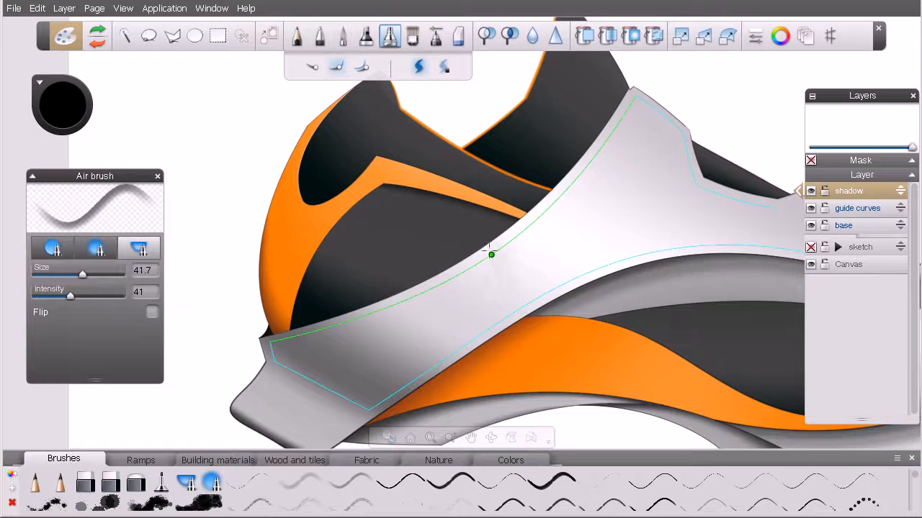
Airbrush a soft shadow along the wrap's upper guide curve
drag(491, 254, 481, 262)
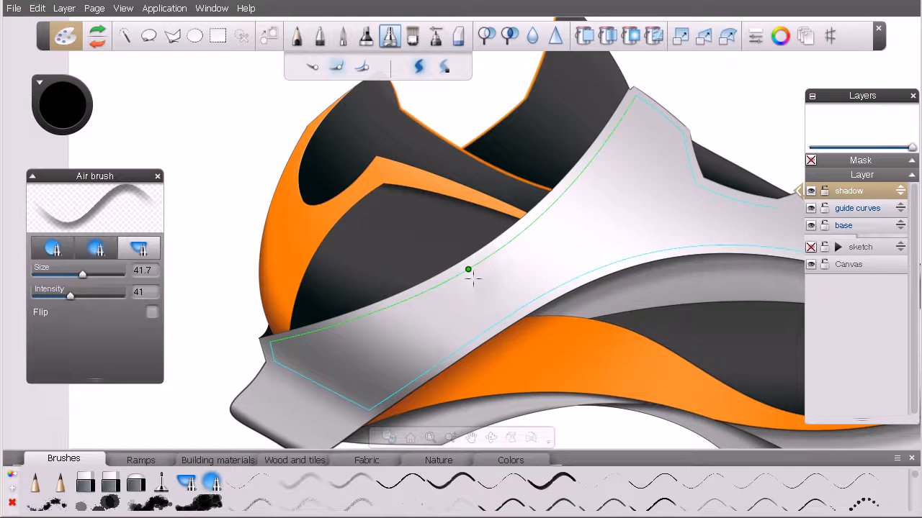
drag(468, 269, 283, 339)
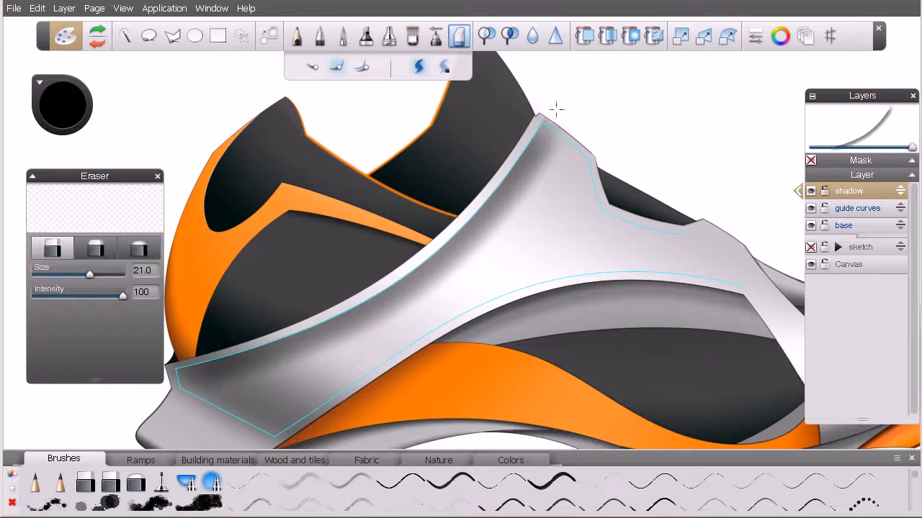
mouse_move(572, 114)
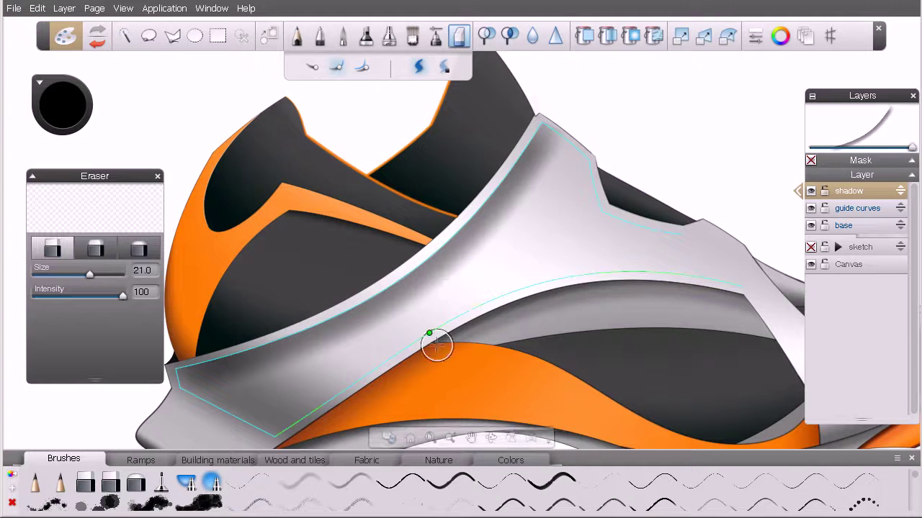
Attach strokes to the wrap's lower guide curve
click(387, 36)
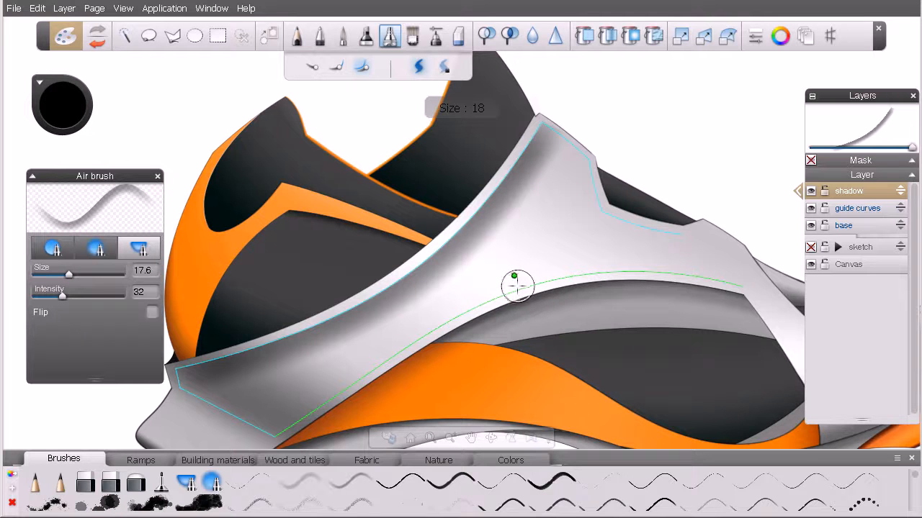
mouse_move(676, 268)
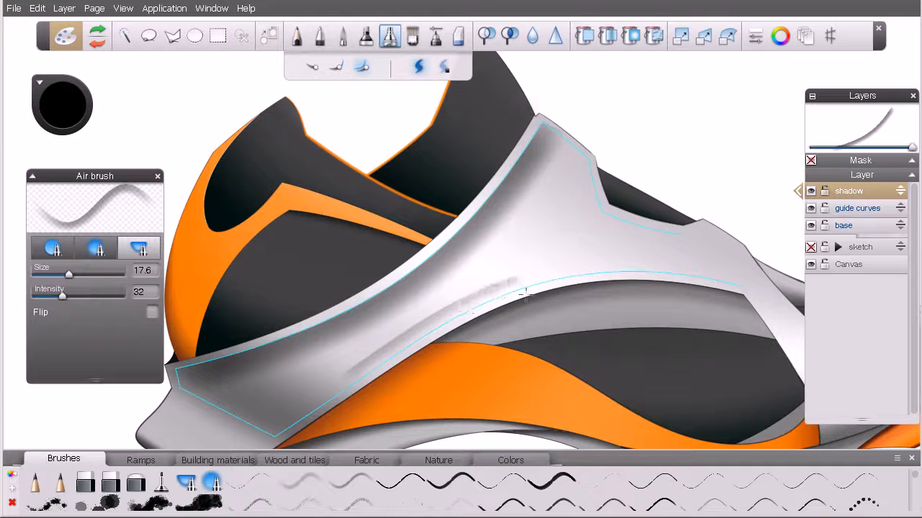
Airbrush a soft grey band just above the lower guide curve
drag(525, 295, 663, 284)
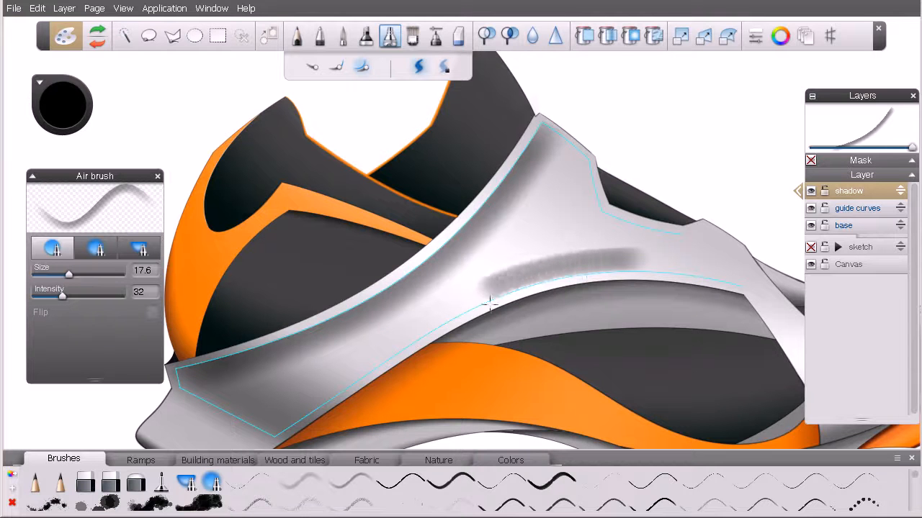
drag(489, 303, 394, 360)
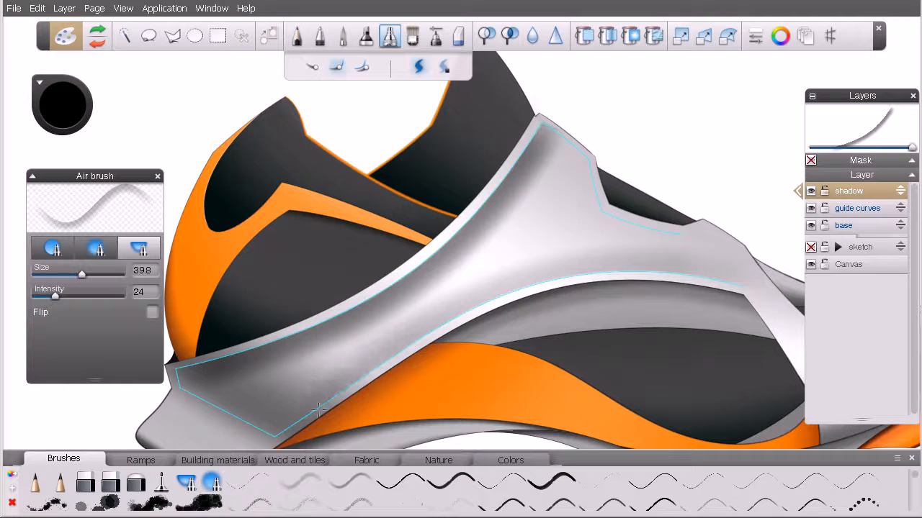
mouse_move(551, 121)
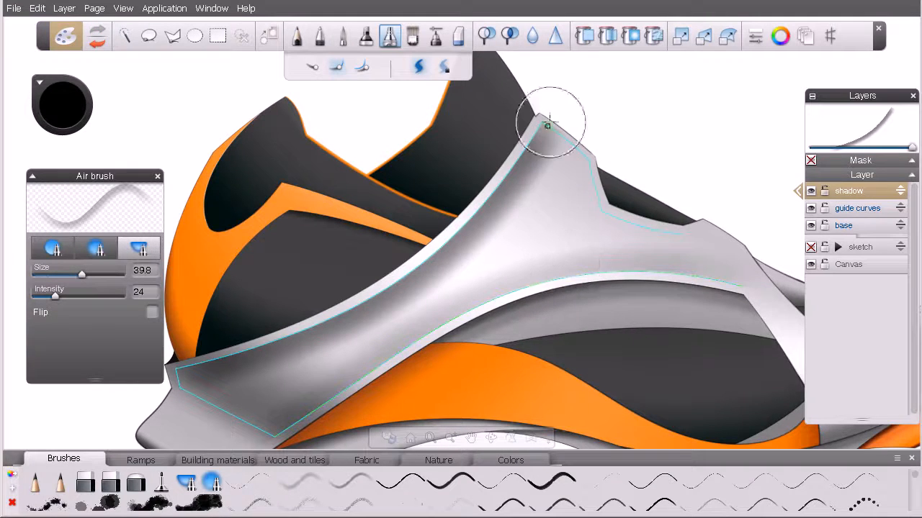
Erase the stray shading near the white wrap piece's top peak
click(455, 36)
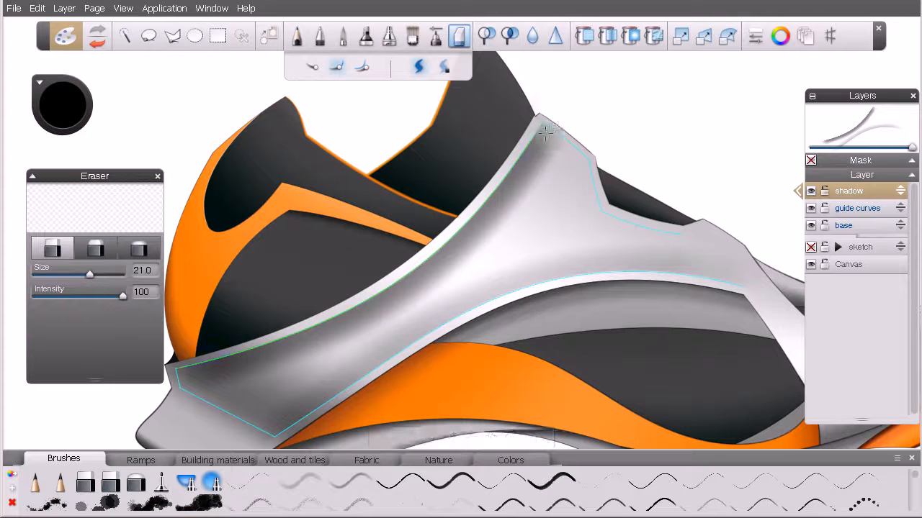
drag(547, 133, 522, 144)
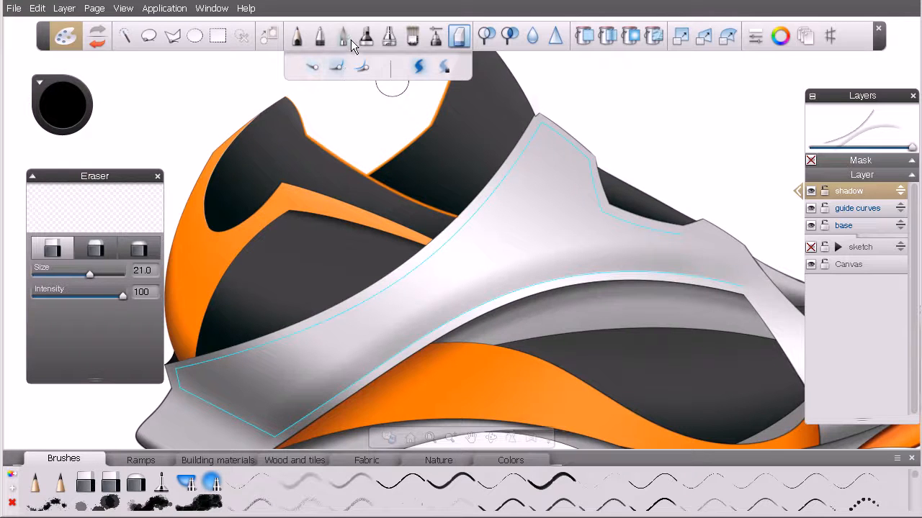
Switch back to the Air brush tool for shading the white wrap piece
click(386, 36)
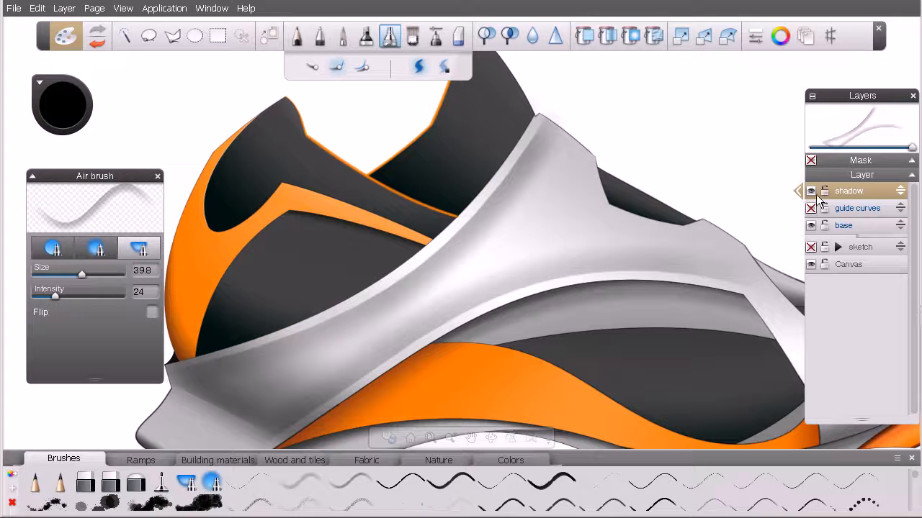
Show the guide curves and airbrush a thin shadow along the lower-left guide edge
click(811, 208)
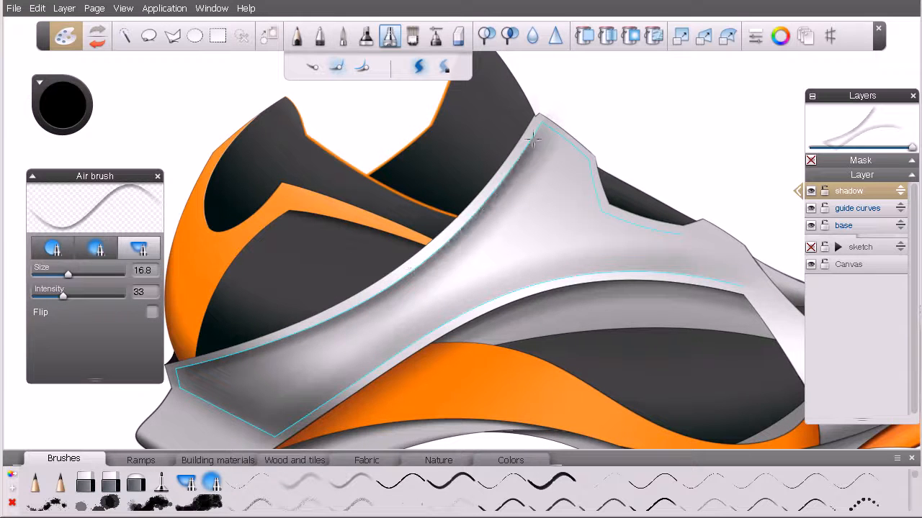
drag(533, 141, 663, 277)
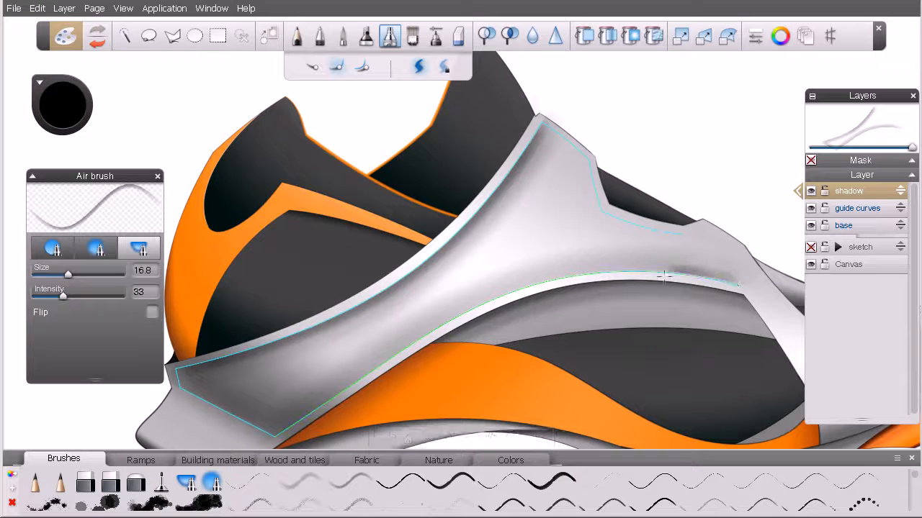
drag(663, 277, 288, 432)
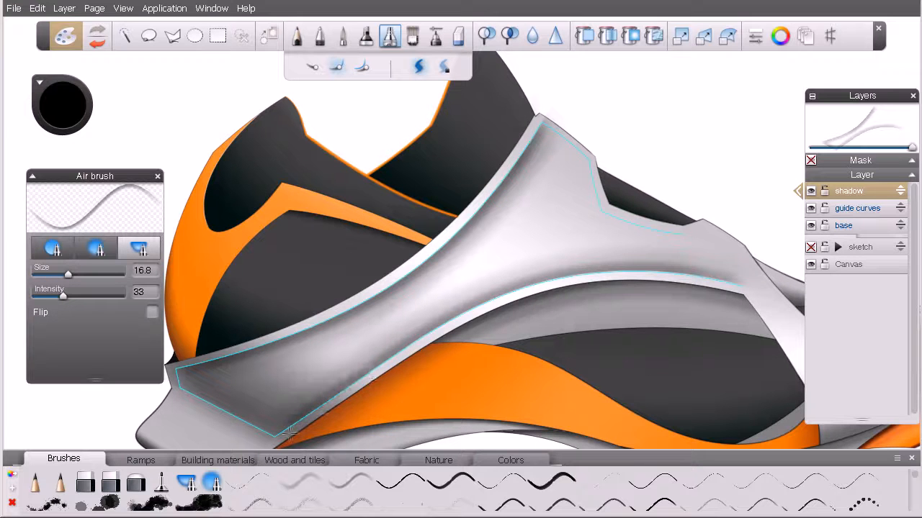